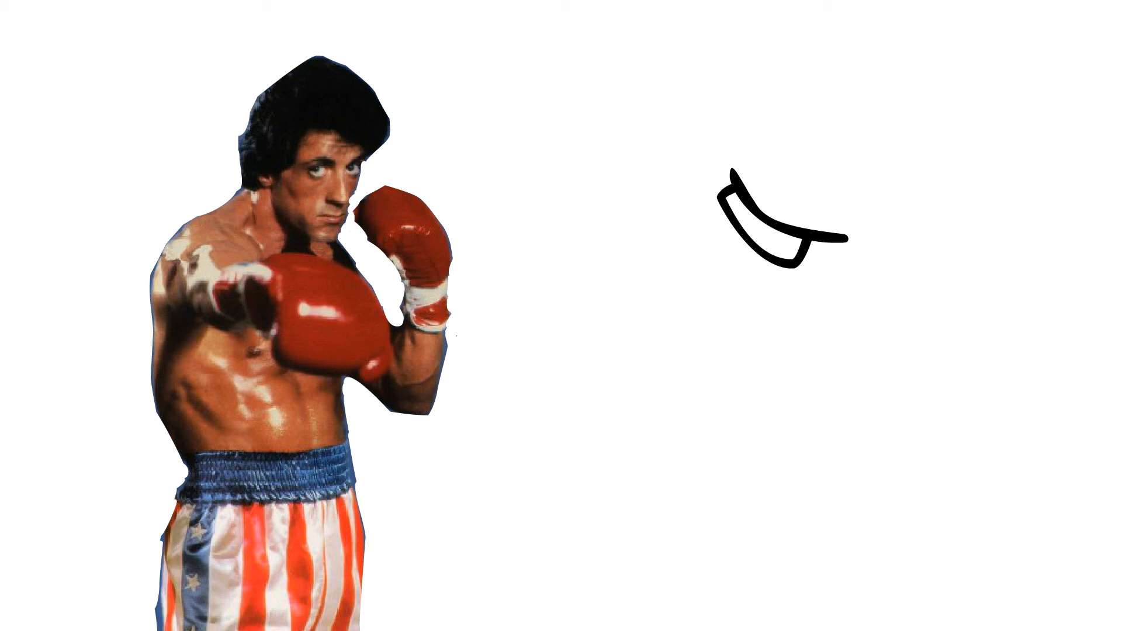
{"action": "type", "text": "These are mine now LoL"}
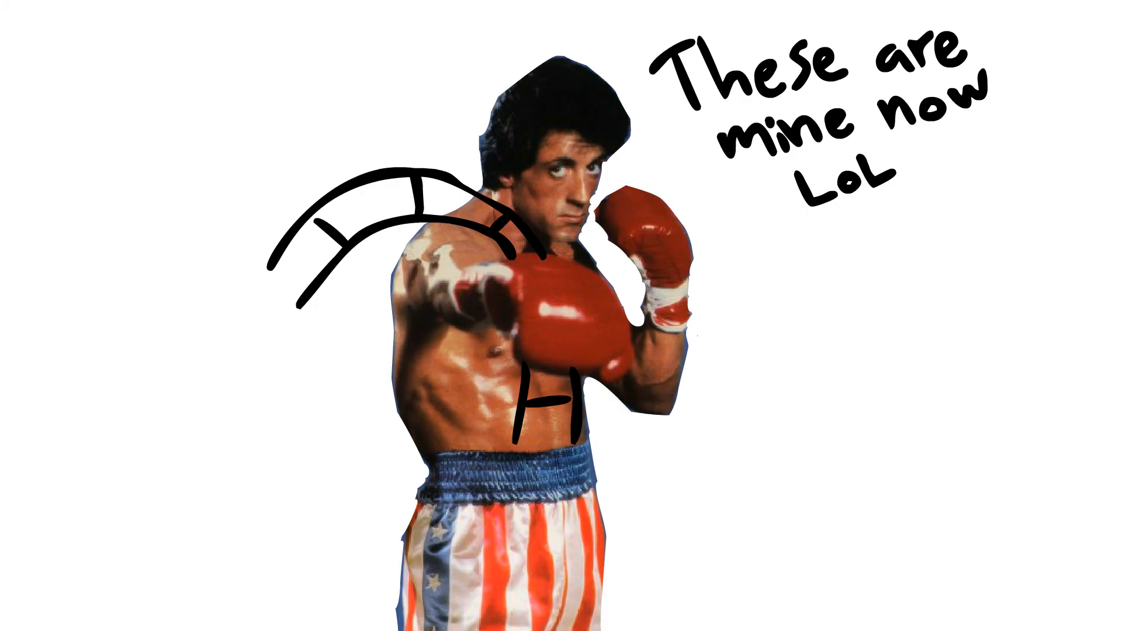